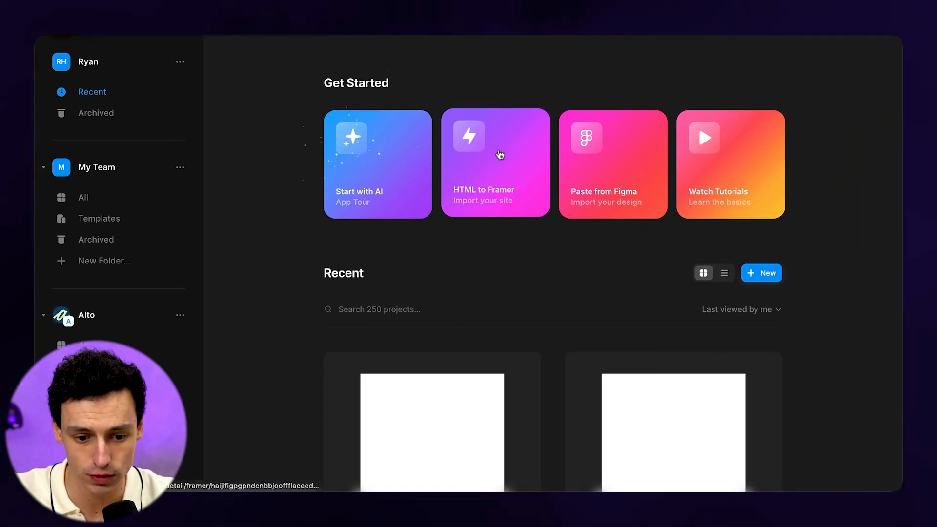
Get the HTML to Framer extension from its dashboard card and review its Chrome Web Store page.
{"action": "left_click", "coordinate": [495, 164]}
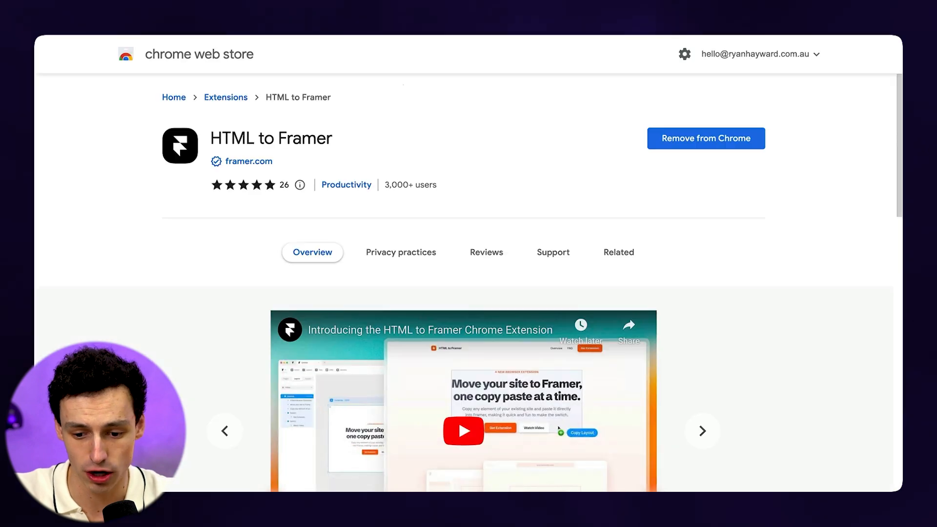
{"action": "scroll", "scroll_direction": "down", "scroll_amount": 3}
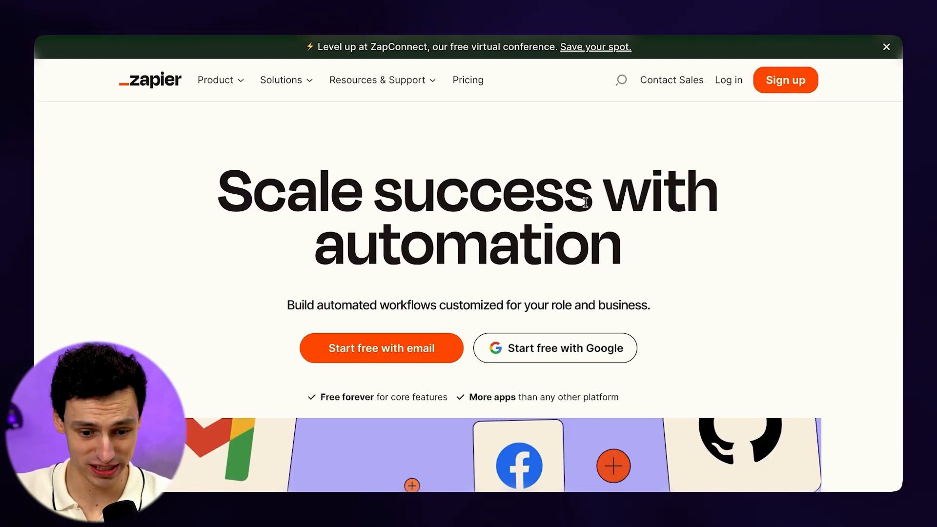
Turn on HTML to Framer from Chrome's extensions menu and browse the Zapier sections to copy.
{"action": "left_click", "coordinate": [886, 47]}
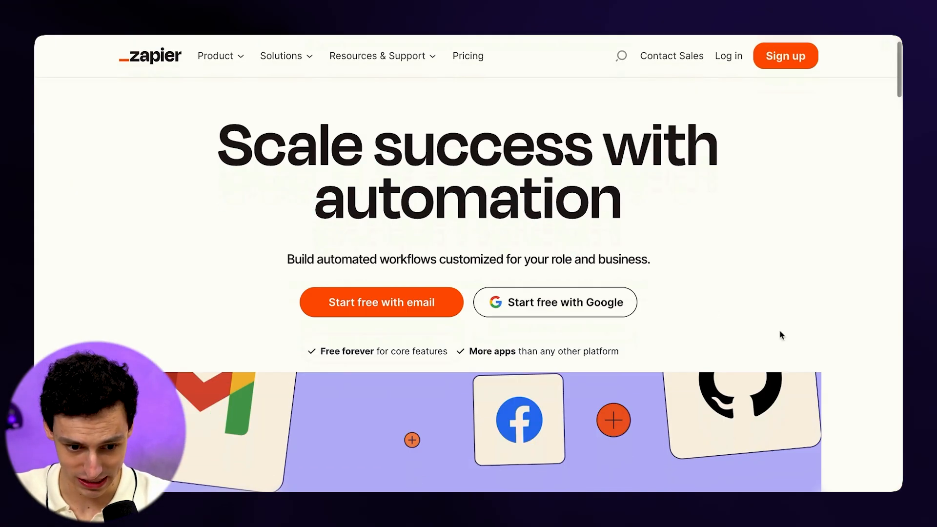
{"action": "scroll", "scroll_direction": "down", "scroll_amount": 3}
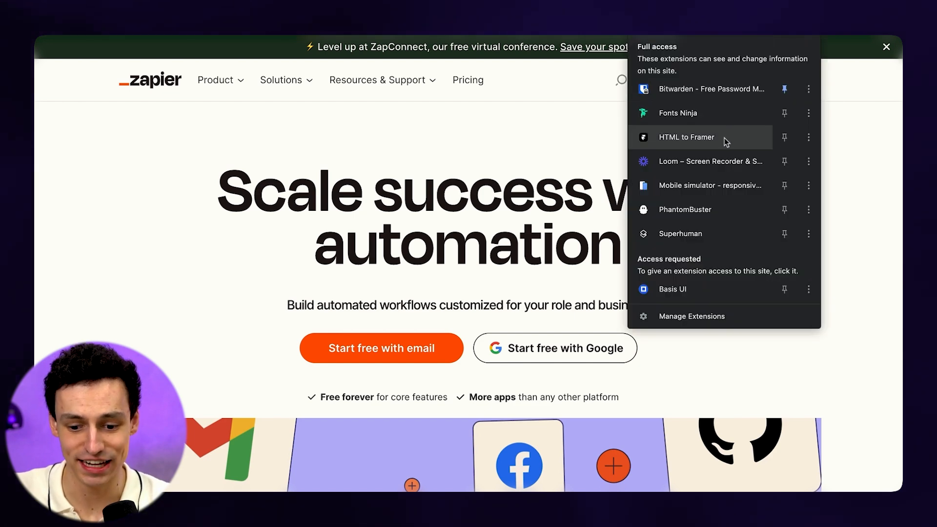
{"action": "left_click", "coordinate": [686, 137]}
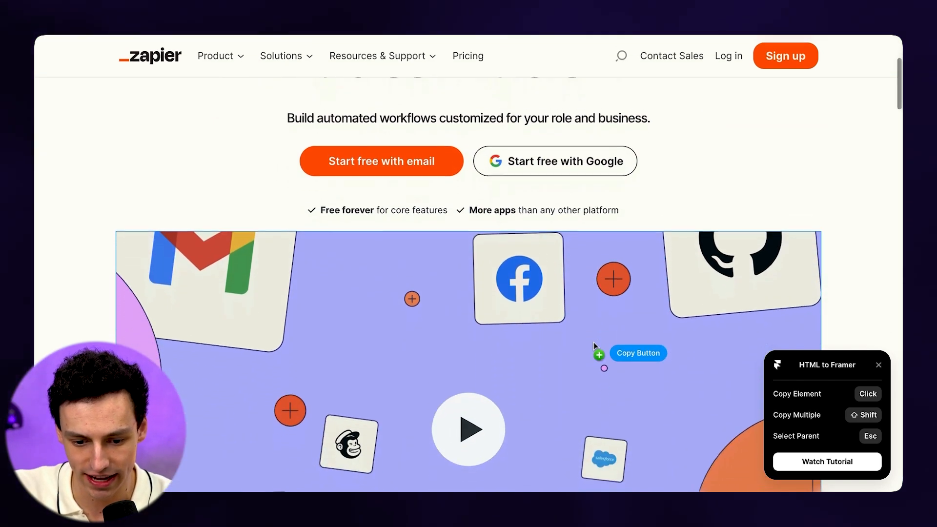
{"action": "scroll", "scroll_direction": "down", "scroll_amount": 3}
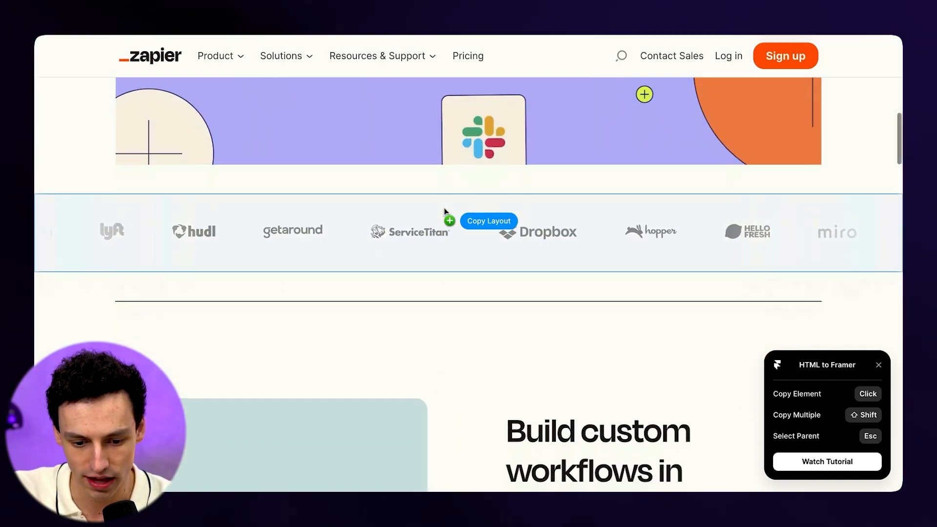
{"action": "scroll", "scroll_direction": "down", "scroll_amount": 3}
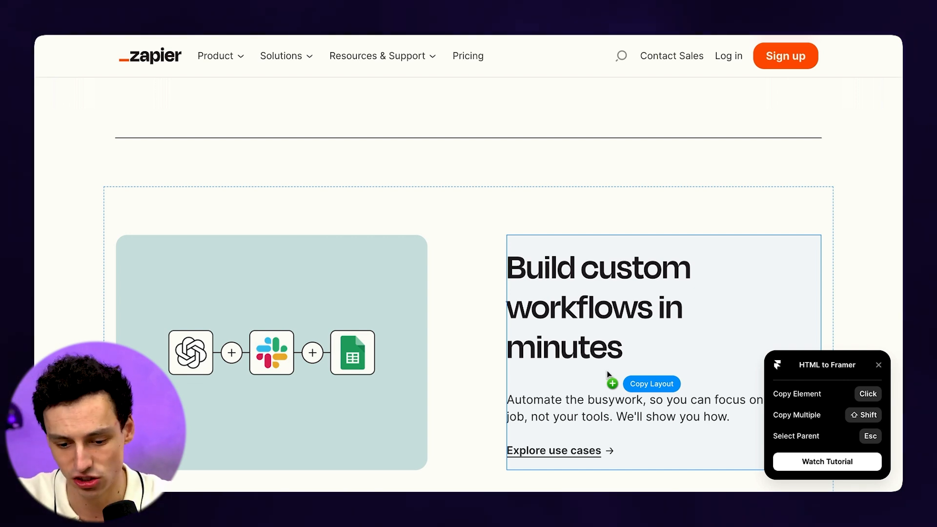
{"action": "scroll", "scroll_direction": "down", "scroll_amount": 3}
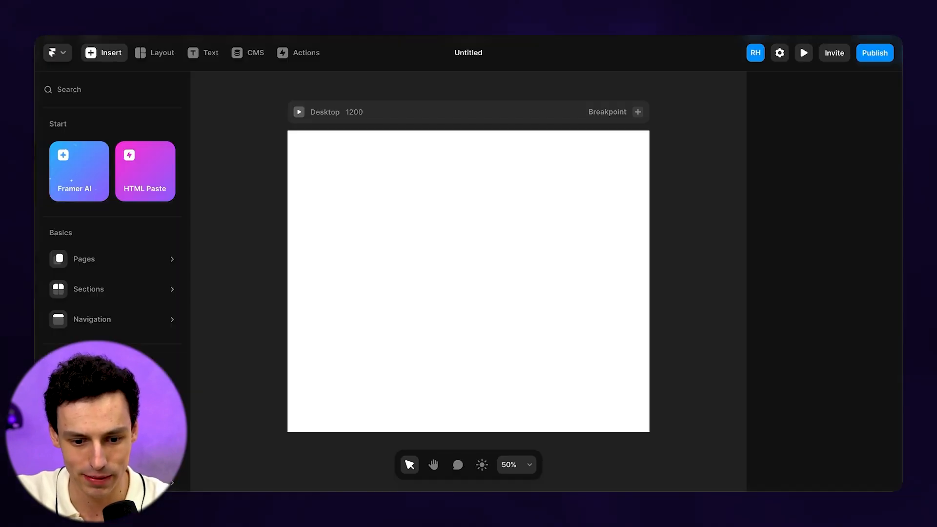
Paste Zapier's 'Get more power from your tools' section onto Desktop inside a 621×505 light-blue frame.
{"action": "left_click", "coordinate": [468, 281]}
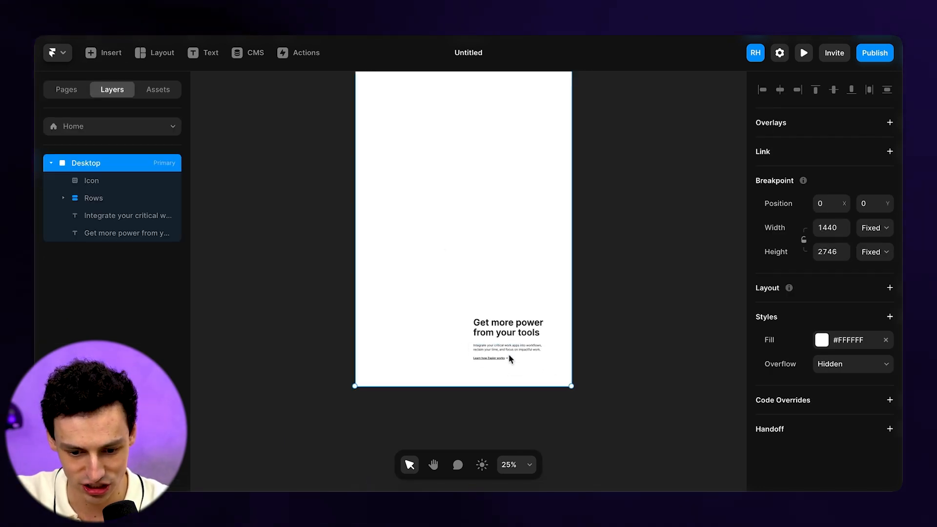
{"action": "left_click", "coordinate": [91, 180]}
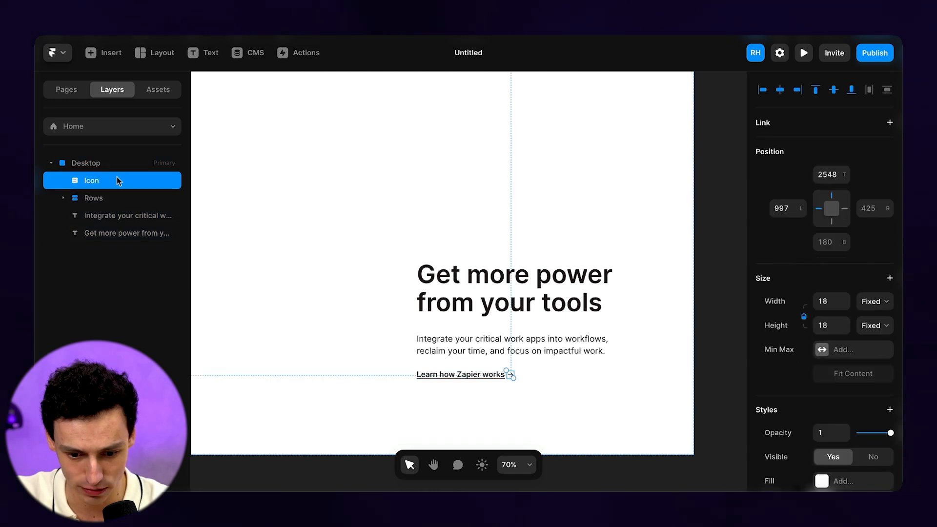
{"action": "scroll", "scroll_direction": "down", "scroll_amount": 3}
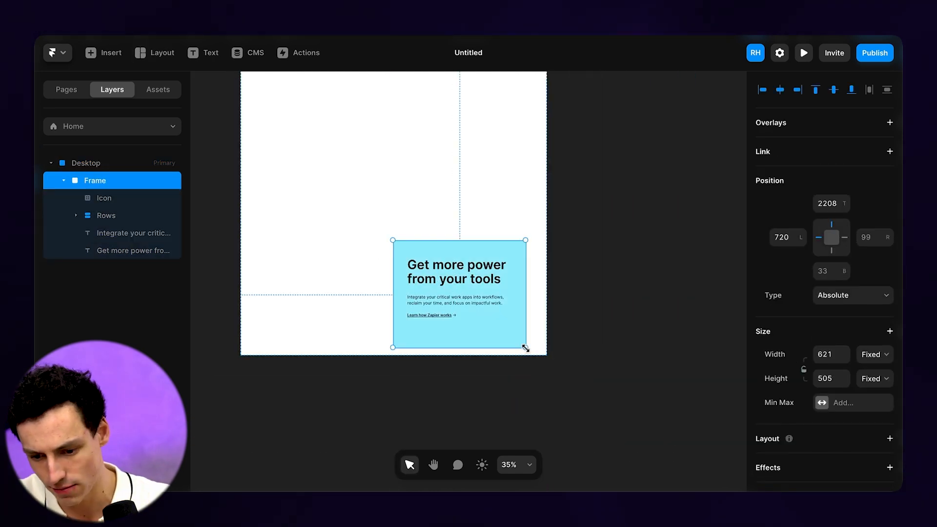
{"action": "mouse_move", "coordinate": [504, 378]}
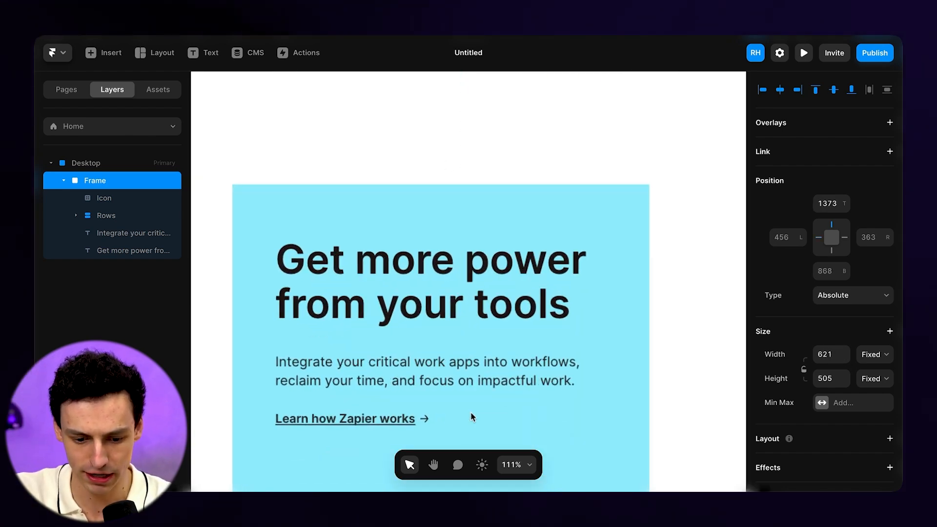
{"action": "left_click", "coordinate": [133, 232]}
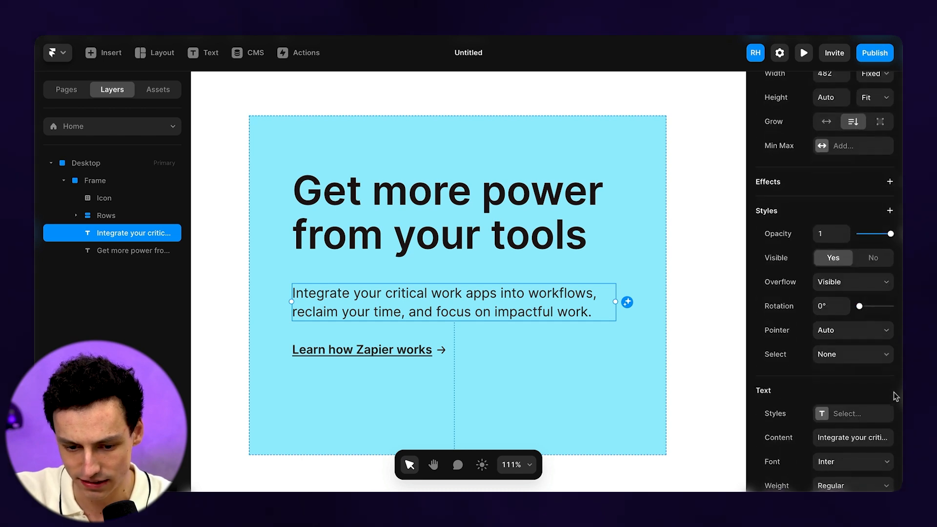
{"action": "left_click", "coordinate": [94, 181]}
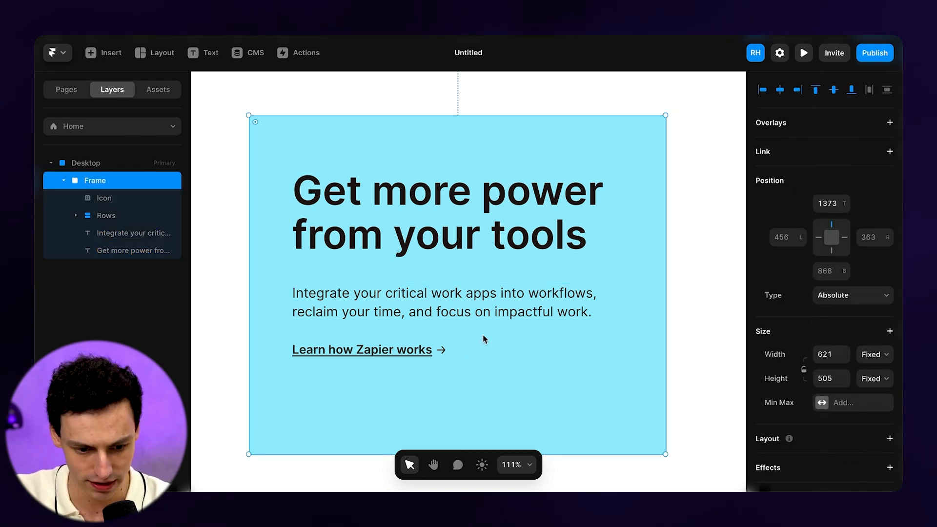
{"action": "mouse_move", "coordinate": [445, 340]}
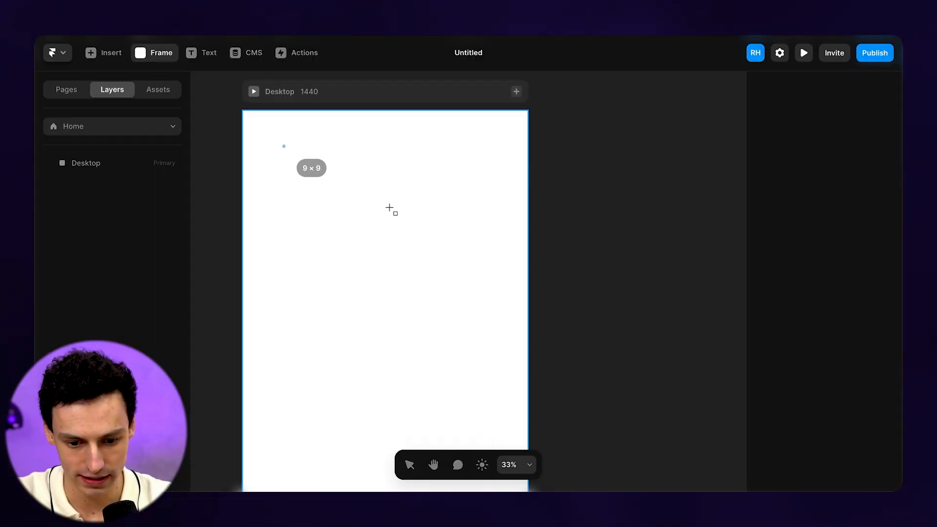
Draw a blue frame near the top and paste the 'Create apps with built-in automation' section below.
{"action": "left_click_drag", "start_coordinate": [283, 146], "coordinate": [478, 245]}
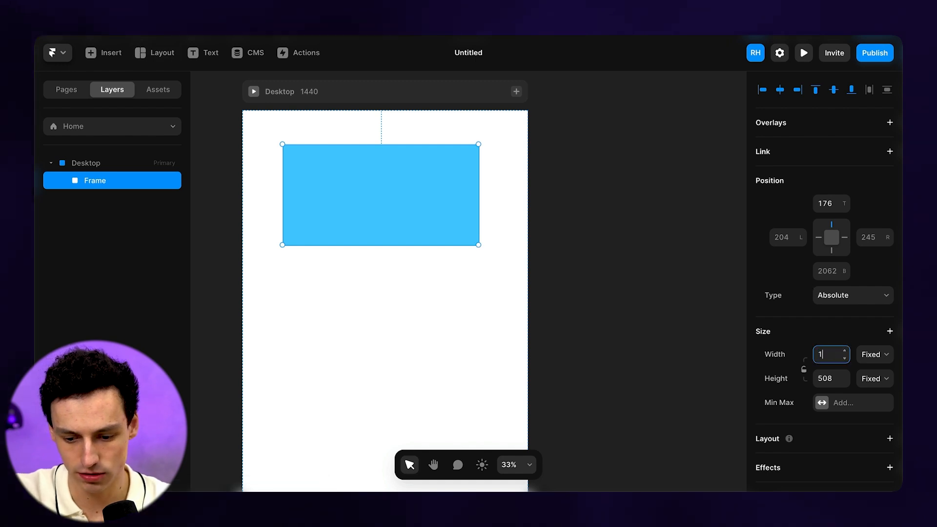
{"action": "key", "text": "Ctrl+v"}
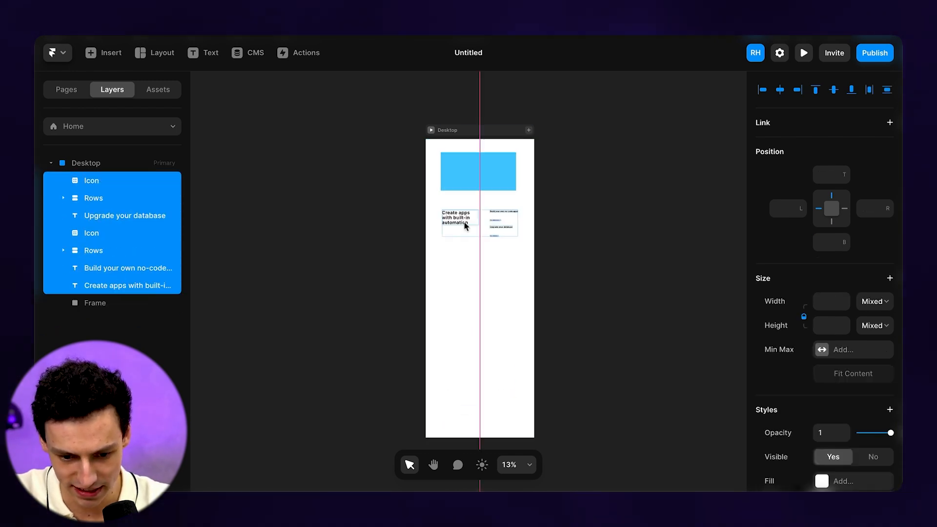
{"action": "scroll", "scroll_direction": "down", "scroll_amount": 3}
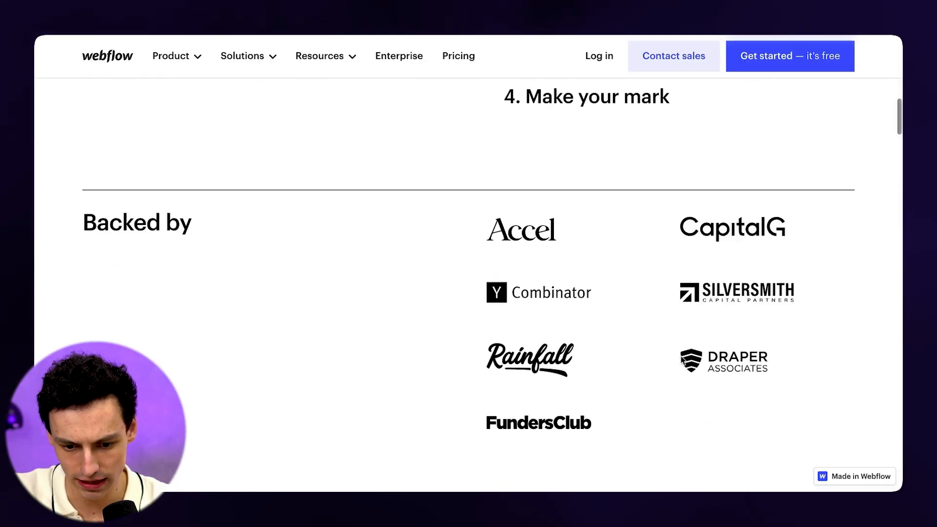
Scroll Webflow's site to the In the press section and copy its layout.
{"action": "scroll", "scroll_direction": "down", "scroll_amount": 3}
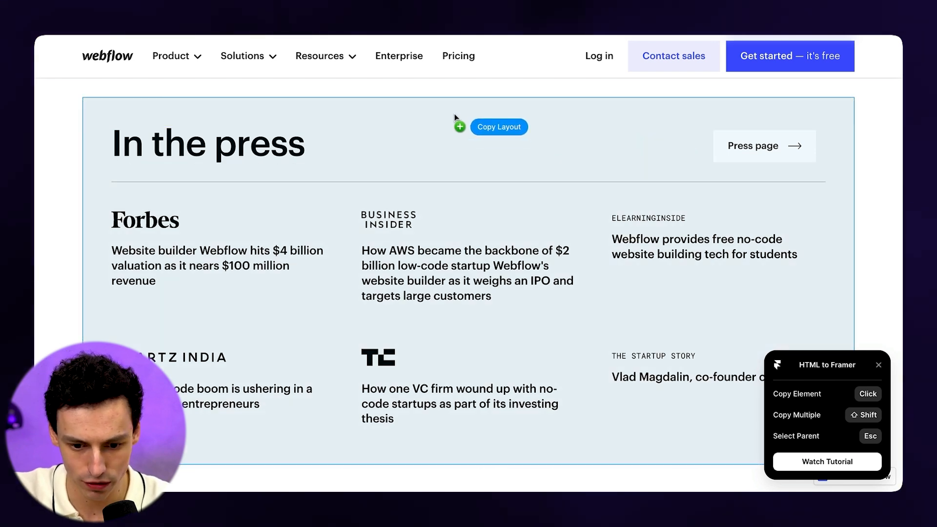
{"action": "left_click", "coordinate": [498, 126]}
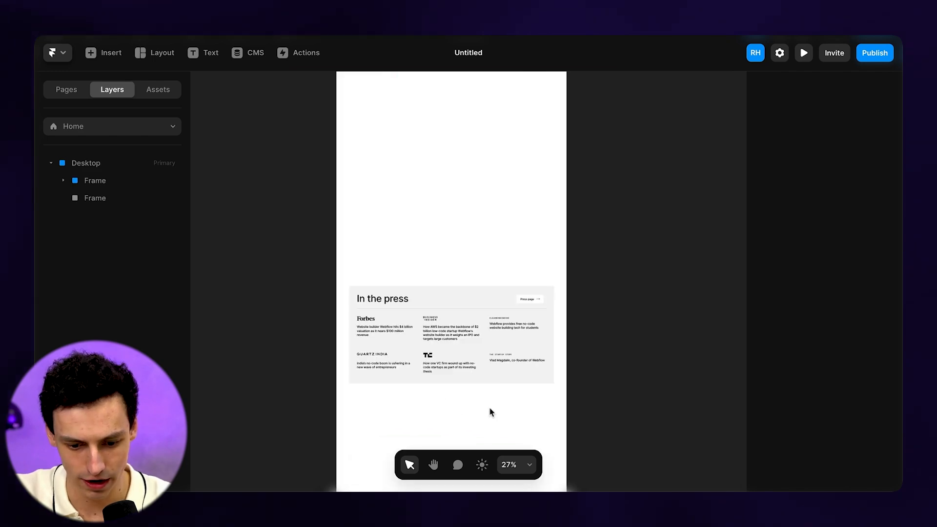
Review the pasted In the press, Apple Card cash-back and accessories sections on the Desktop page.
{"action": "scroll", "scroll_direction": "down", "scroll_amount": 3}
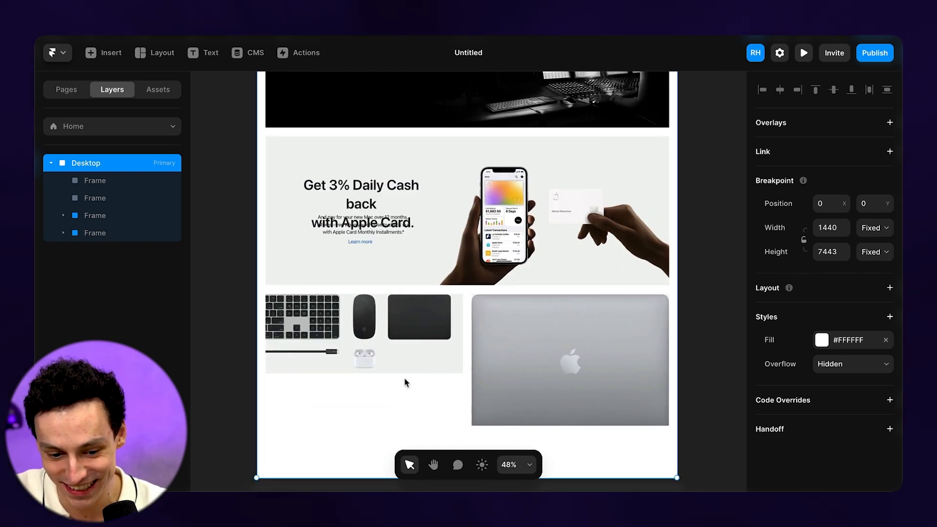
Clear the Desktop page, then copy Apple's whole Apple Card cash-back section layout.
{"action": "left_click", "coordinate": [94, 180]}
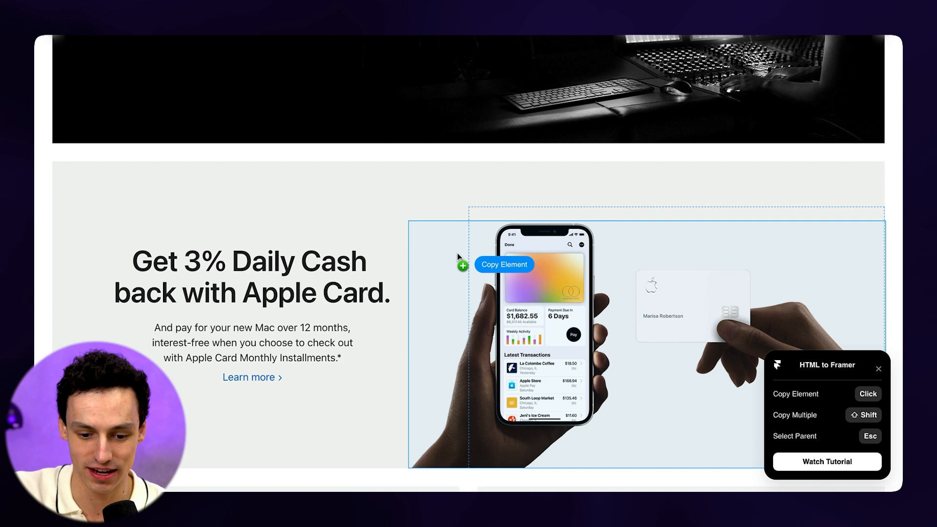
{"action": "mouse_move", "coordinate": [375, 243]}
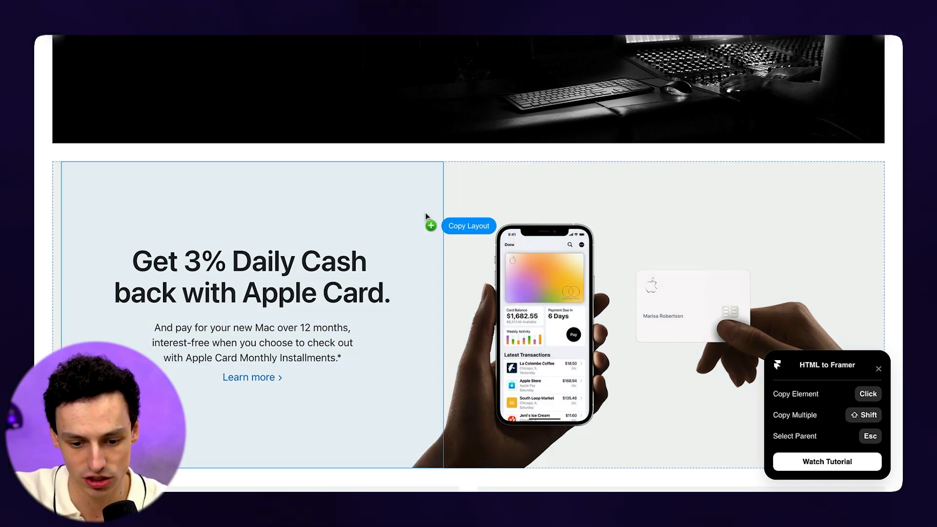
{"action": "left_click", "coordinate": [468, 226]}
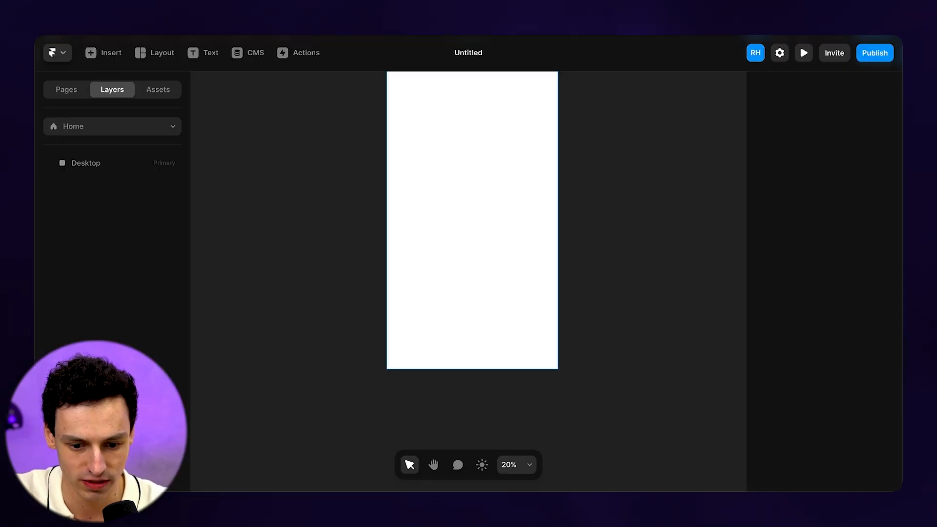
Paste the Apple Card banner onto the empty Desktop page and select its headline text.
{"action": "left_click", "coordinate": [85, 163]}
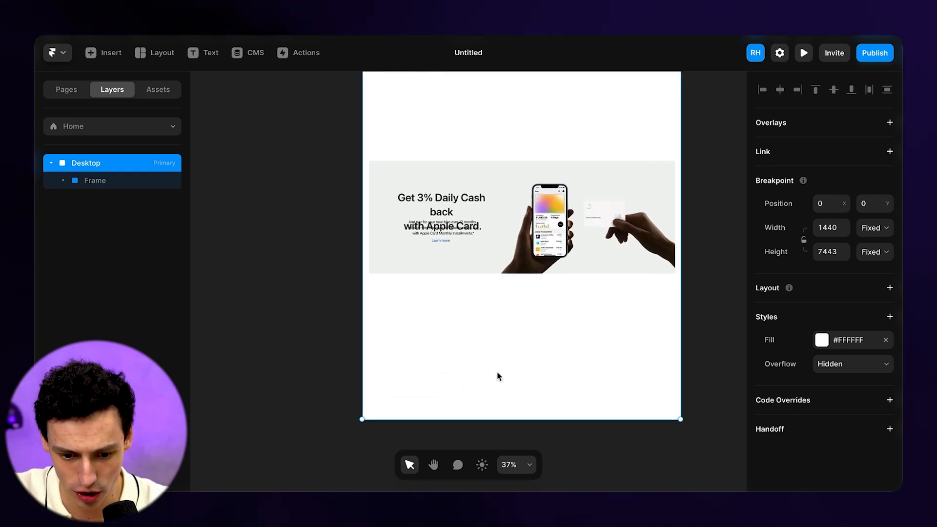
{"action": "left_click", "coordinate": [441, 214]}
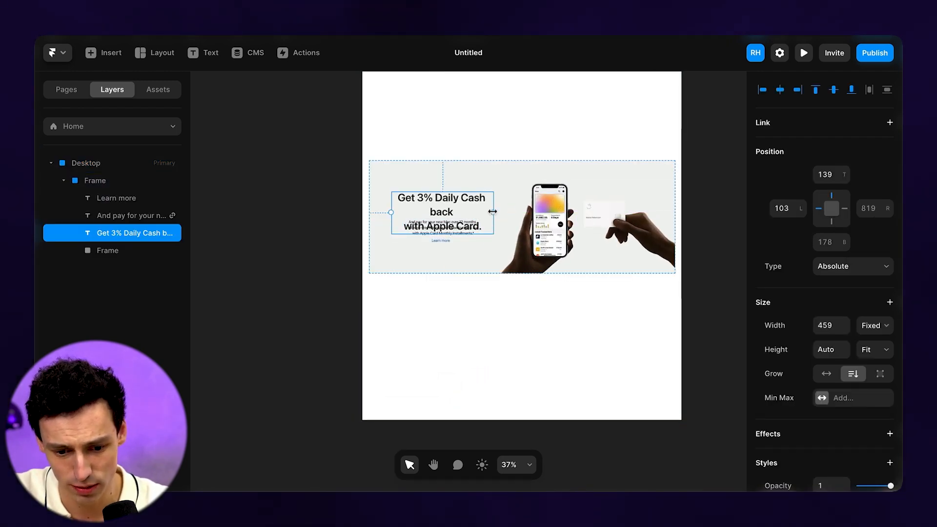
{"action": "left_click", "coordinate": [133, 215]}
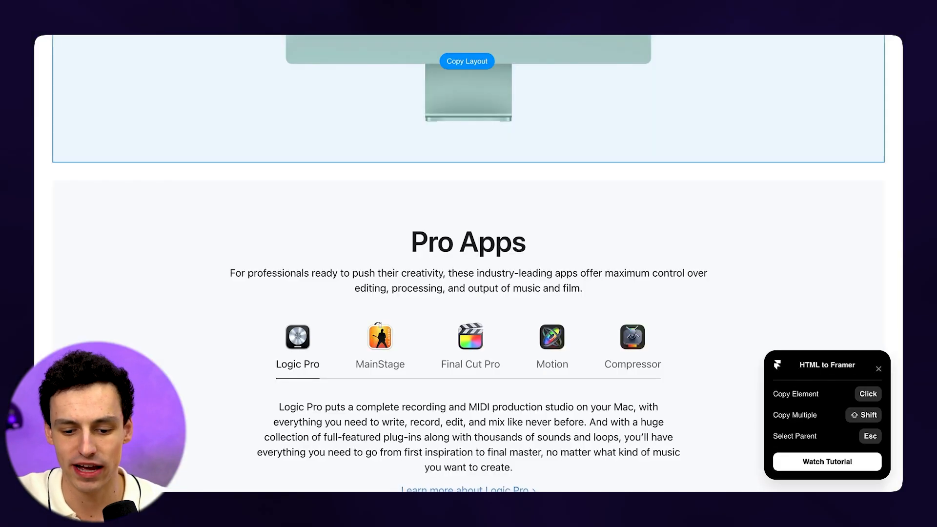
Open developer tools on Apple's site, copy the Mac Pro section, and paste it into Framer.
{"action": "right_click", "coordinate": [468, 241]}
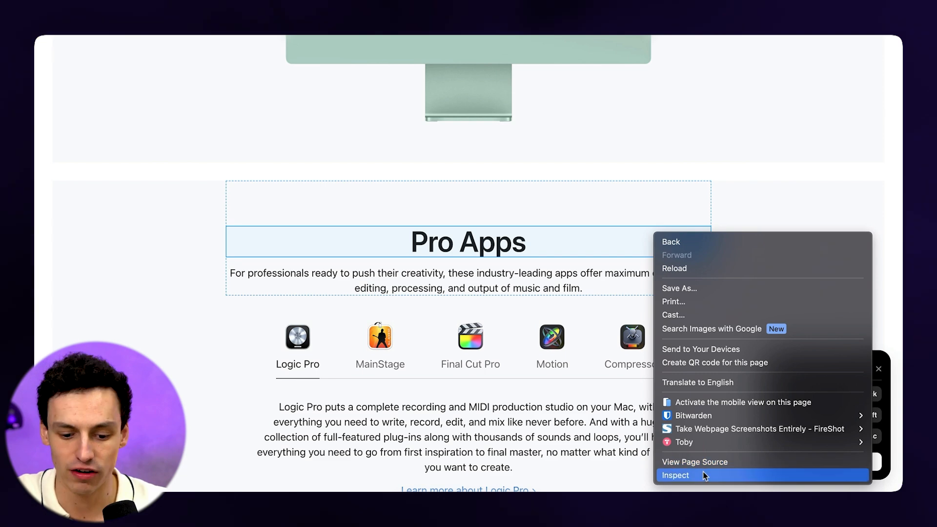
{"action": "left_click", "coordinate": [675, 475]}
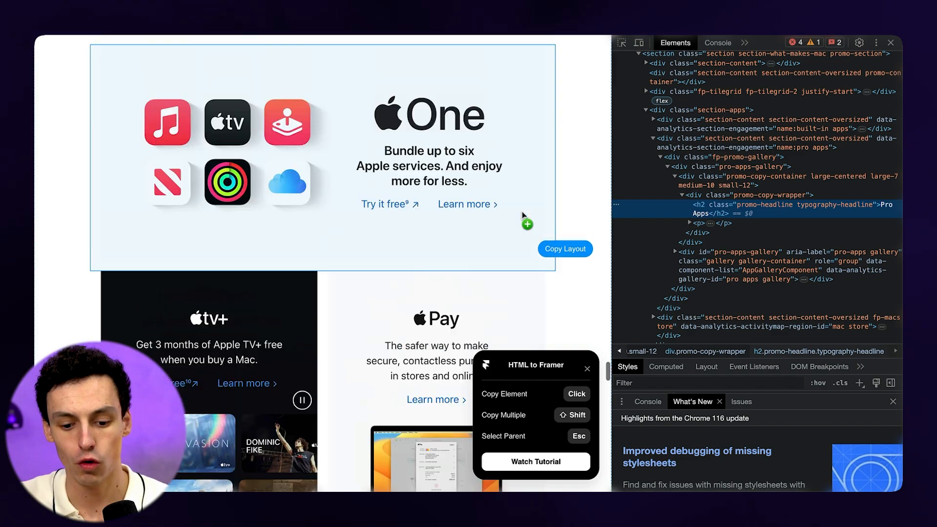
{"action": "scroll", "scroll_direction": "down", "scroll_amount": 3}
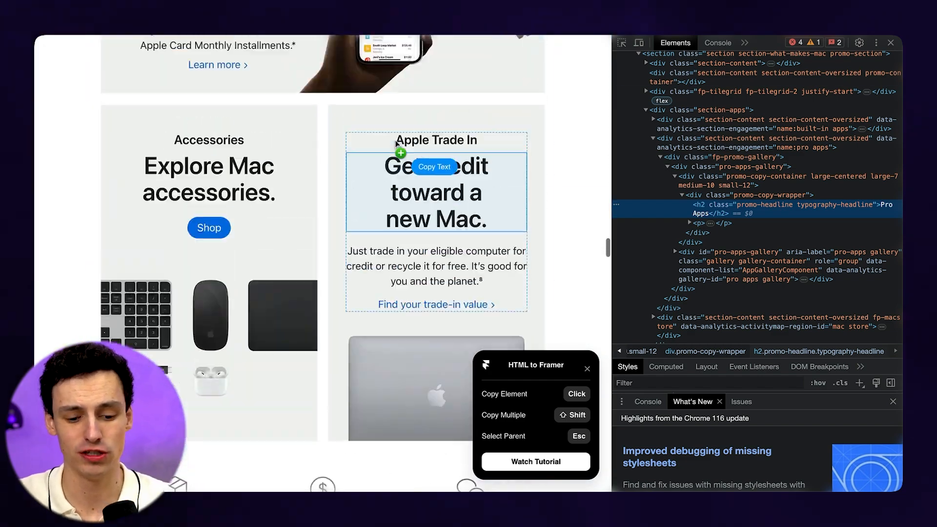
{"action": "scroll", "scroll_direction": "down", "scroll_amount": 3}
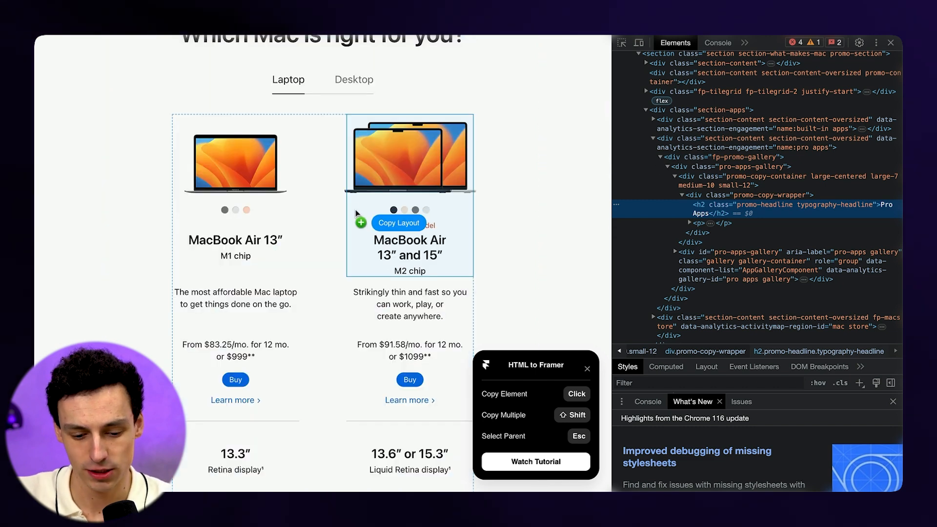
{"action": "mouse_move", "coordinate": [415, 217]}
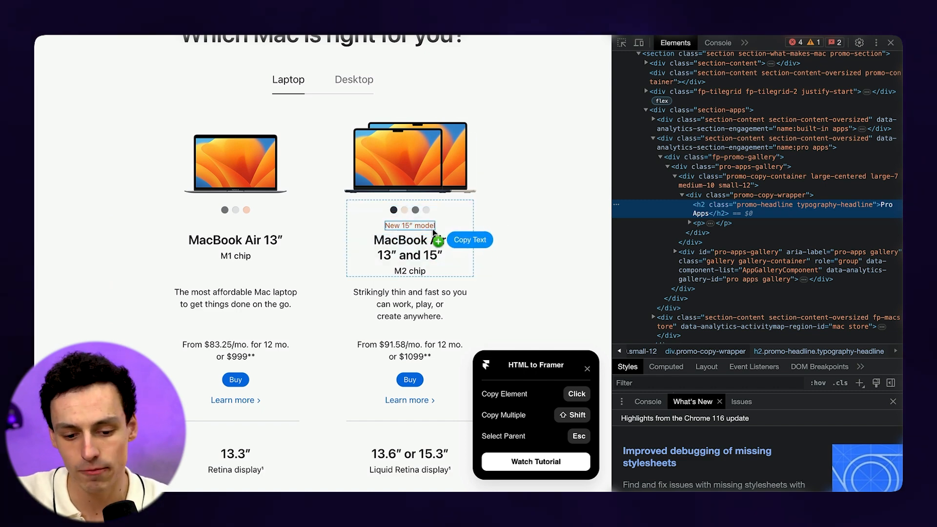
{"action": "scroll", "scroll_direction": "up", "scroll_amount": 3}
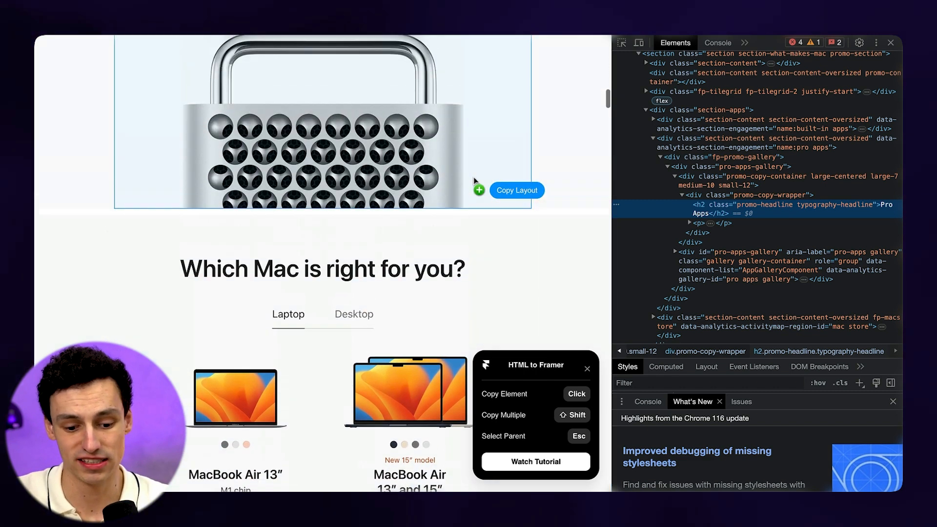
{"action": "scroll", "scroll_direction": "down", "scroll_amount": 3}
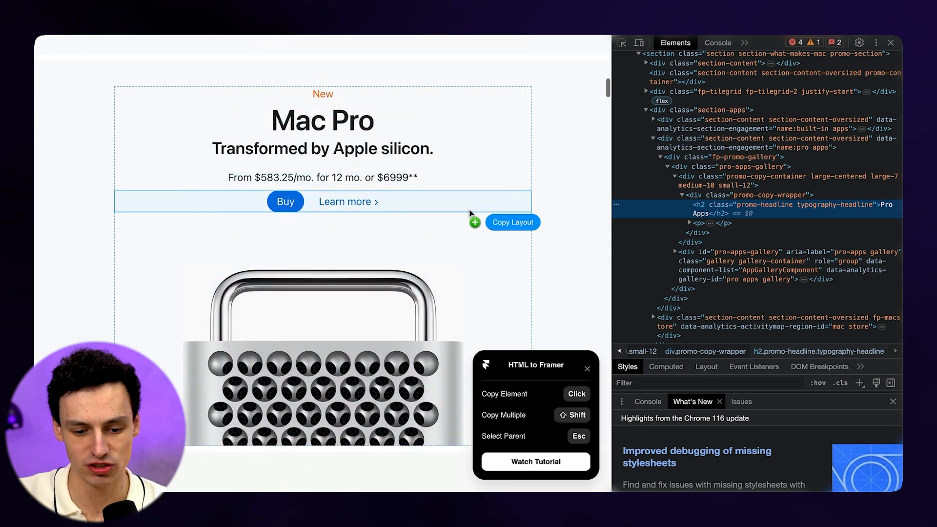
{"action": "left_click", "coordinate": [511, 223]}
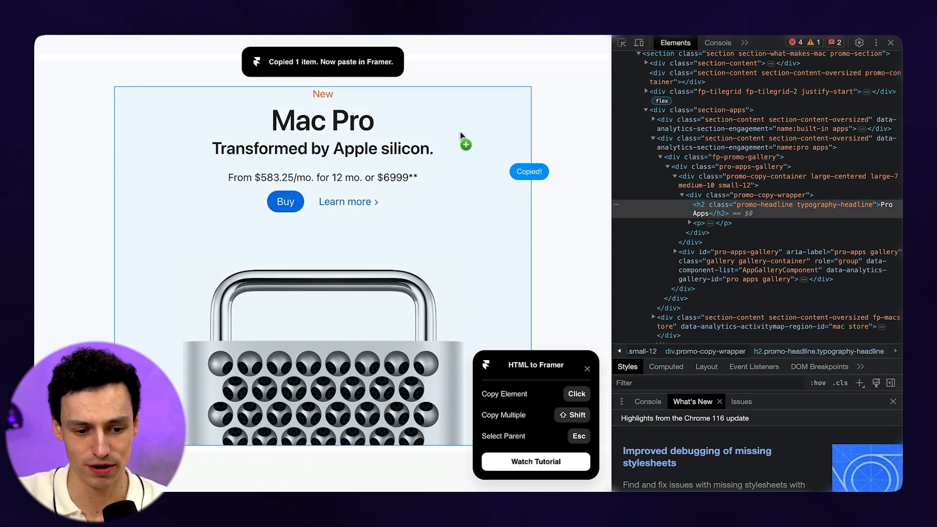
{"action": "key", "text": "cmd+v"}
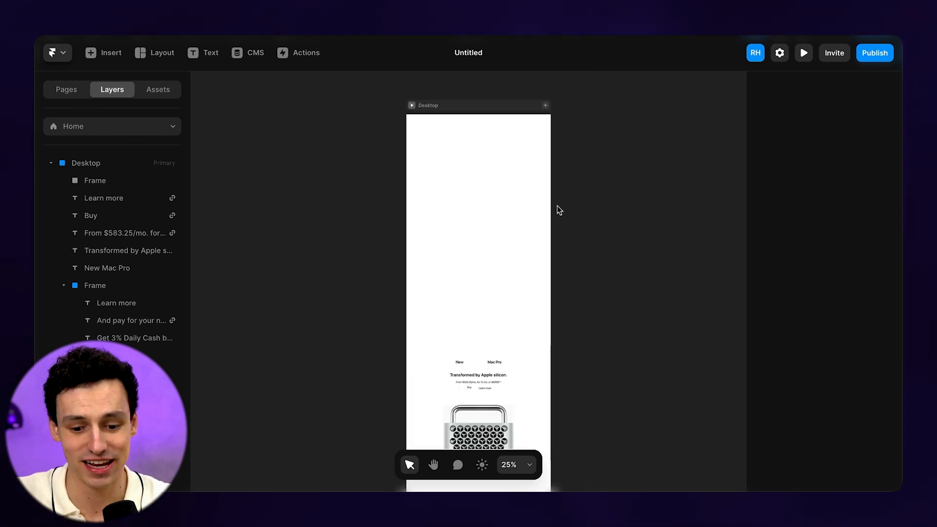
{"action": "mouse_move", "coordinate": [501, 376]}
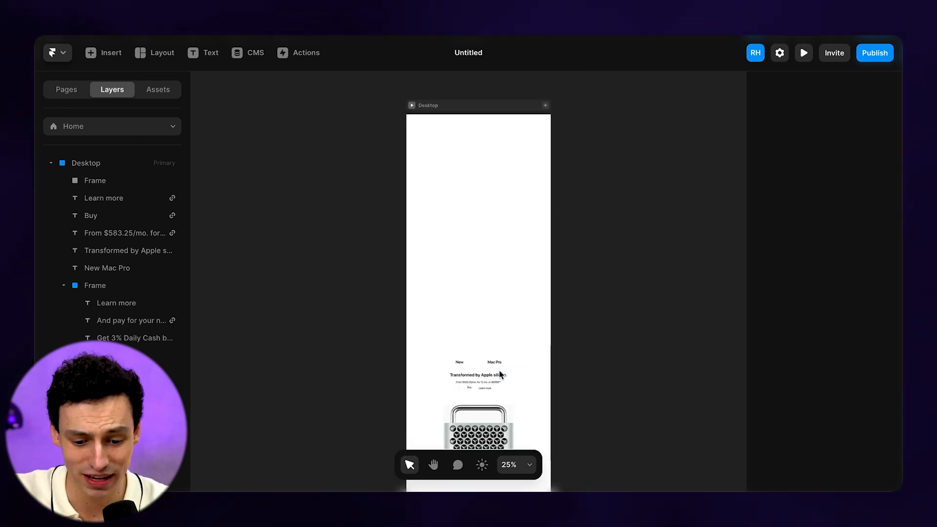